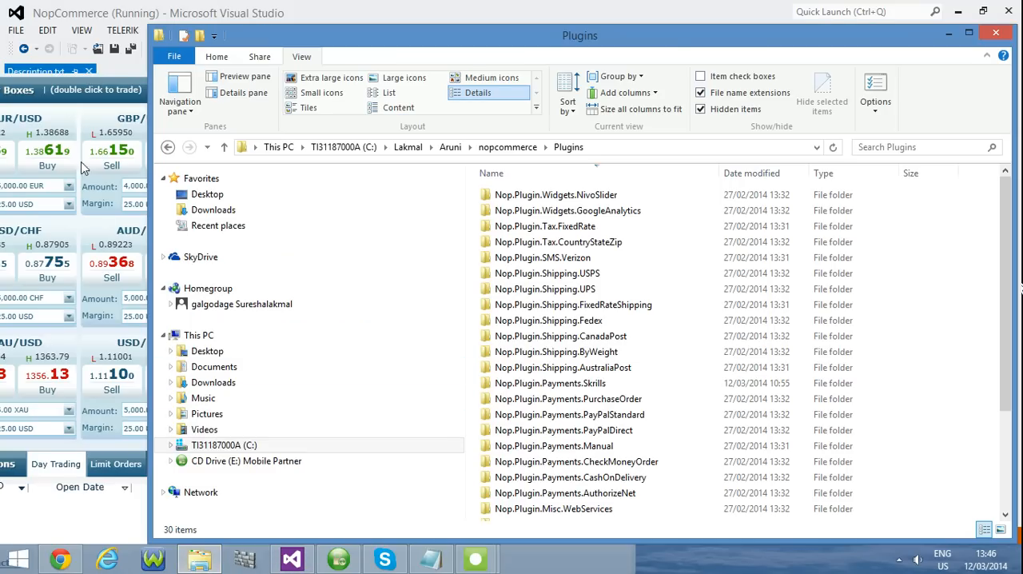
Step: Maximize the Plugins folder window and select the Nop.Plugin.Payments.Skrills folder
click(970, 35)
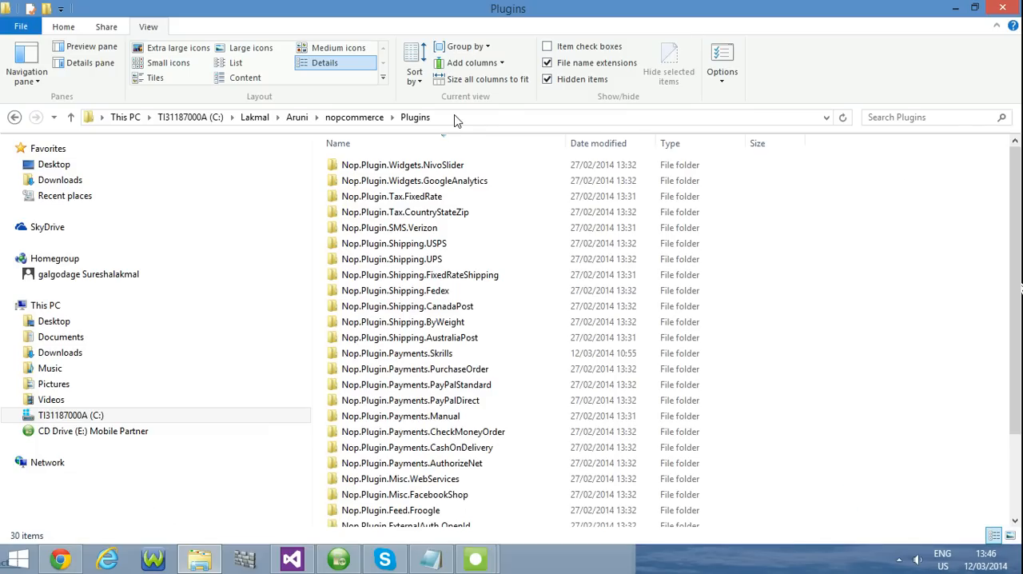
click(54, 164)
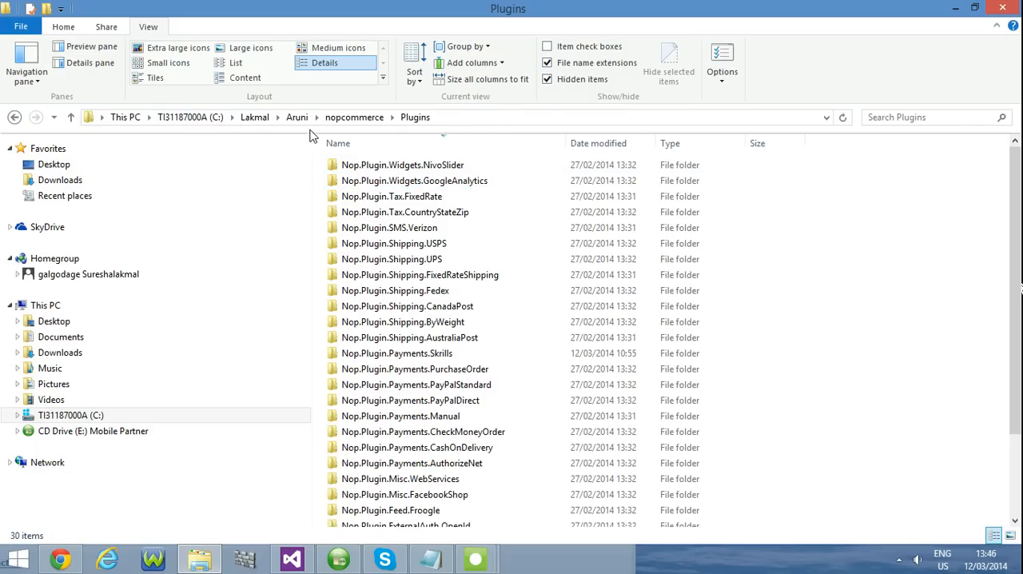
click(423, 432)
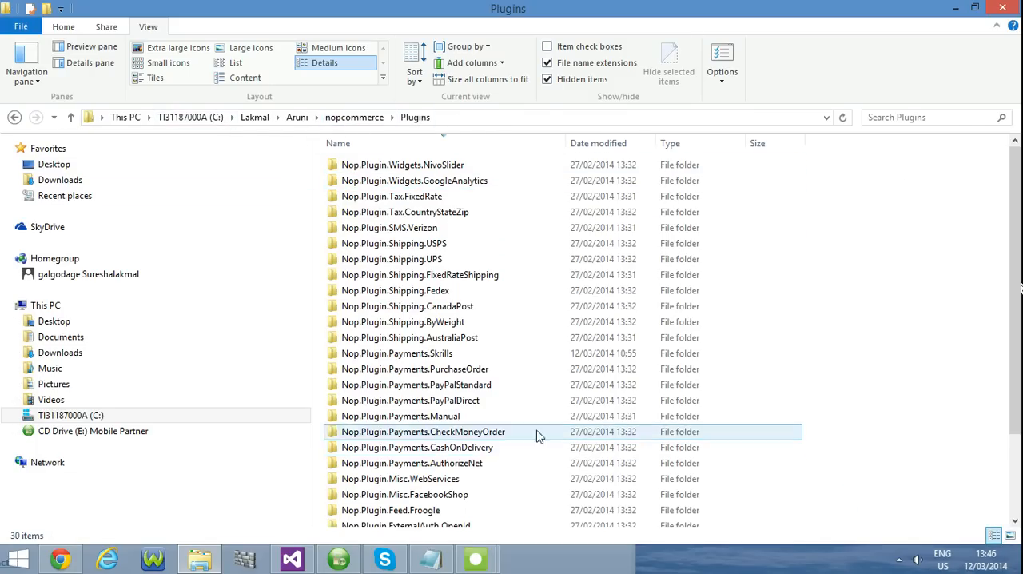
mouse_move(410, 399)
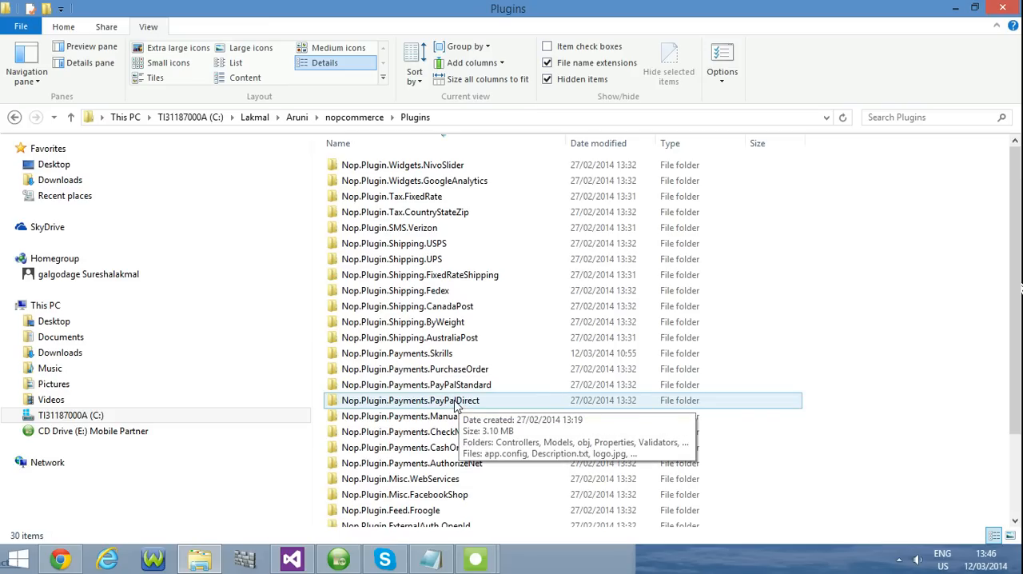
mouse_move(454, 407)
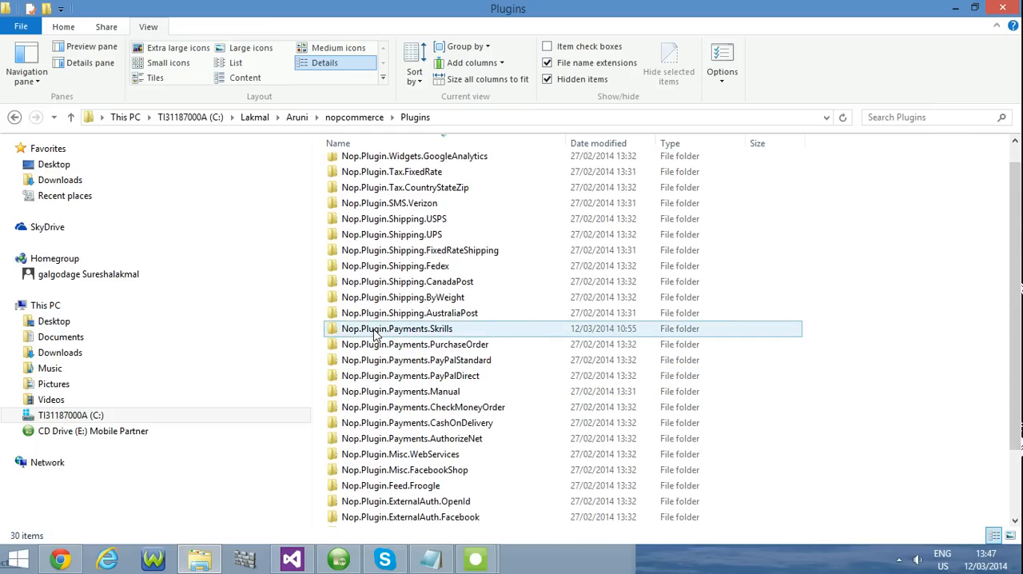
mouse_move(444, 334)
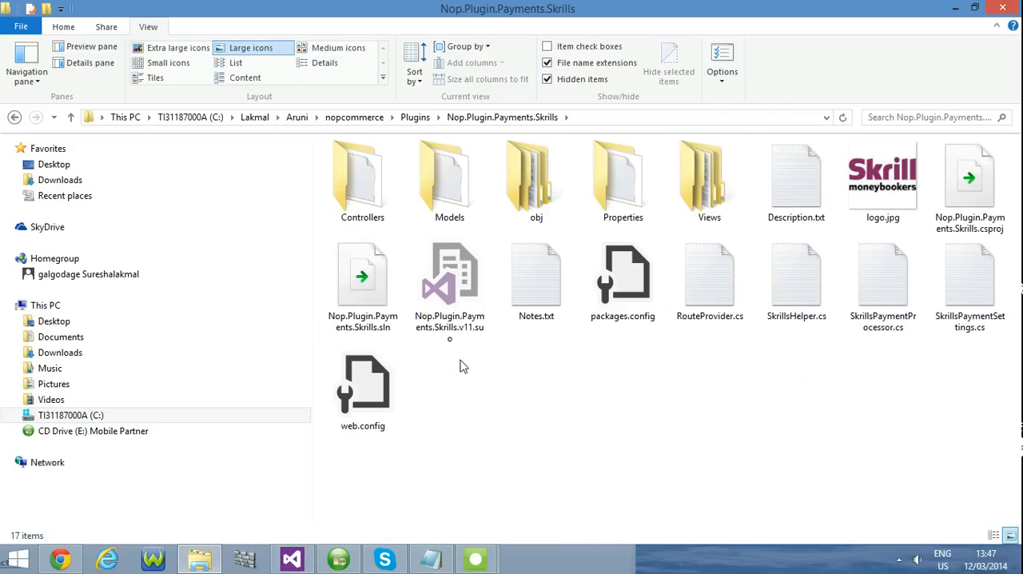
mouse_move(449, 280)
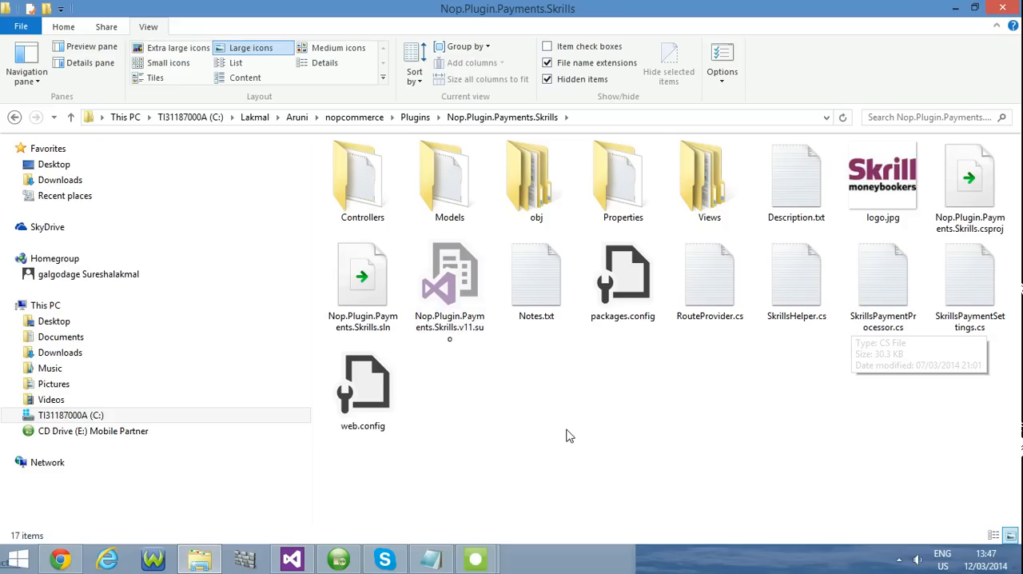
Step: Return up to the Plugins folder and bring Visual Studio to the front
click(70, 117)
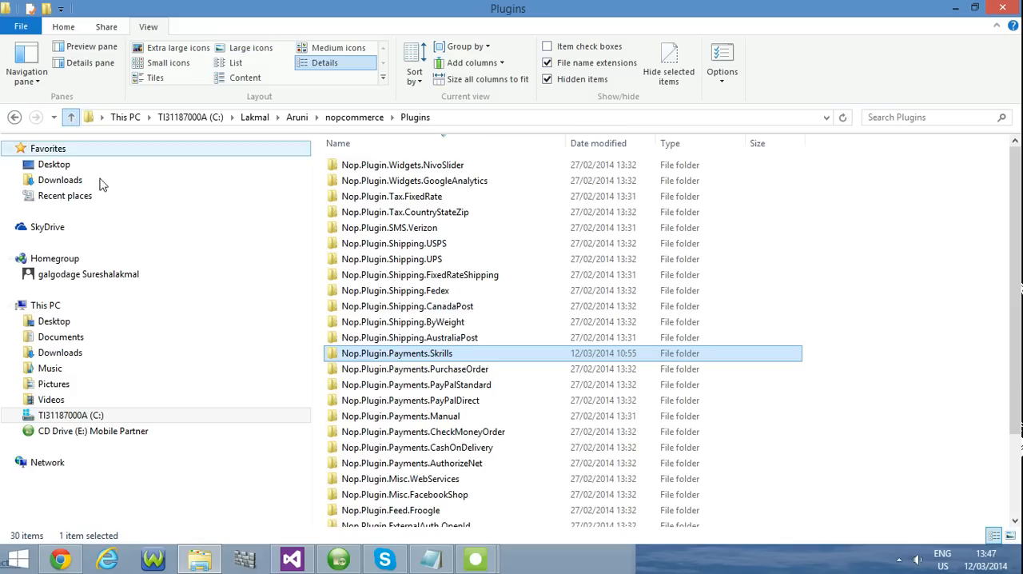
click(291, 558)
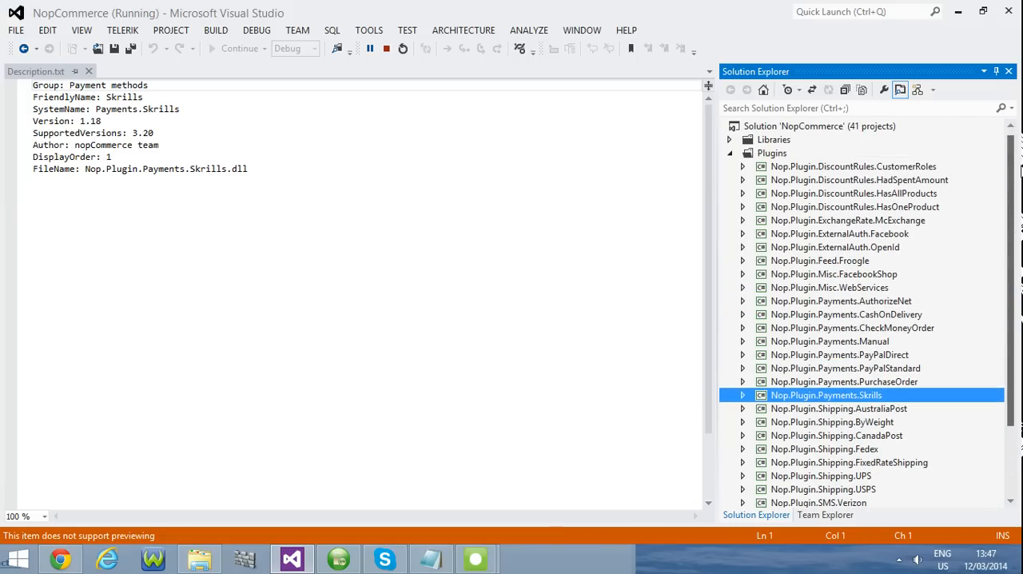
Step: Expand the Nop.Plugin.Payments.Skrills project in Solution Explorer and focus Description.txt
scroll(down, 3)
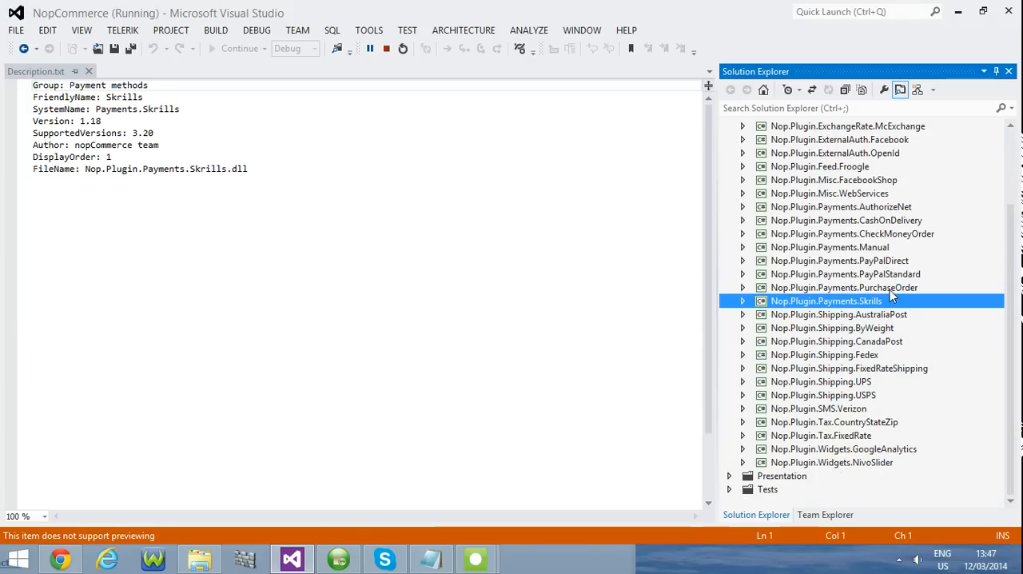
click(743, 300)
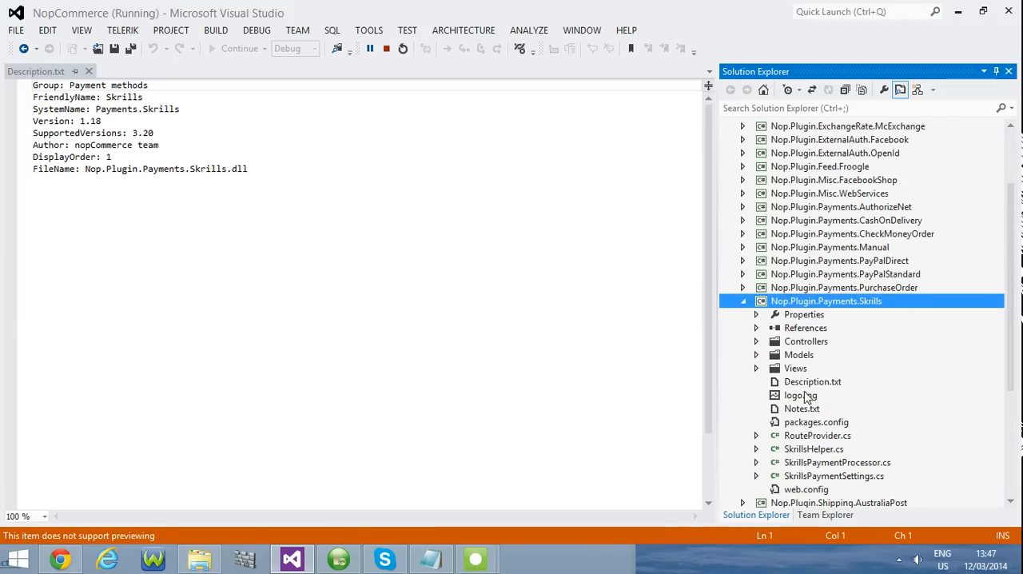
click(812, 381)
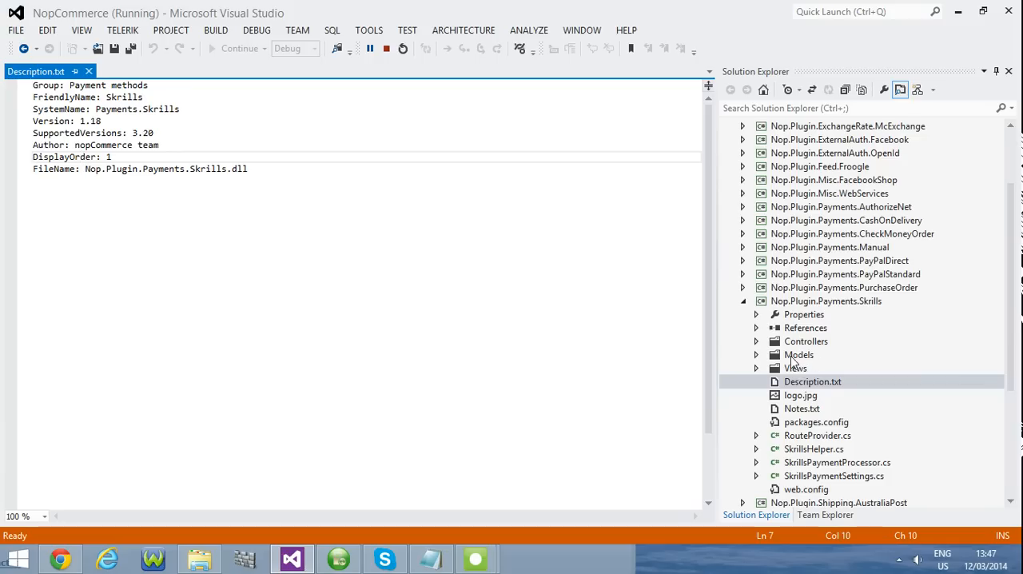
mouse_move(808, 445)
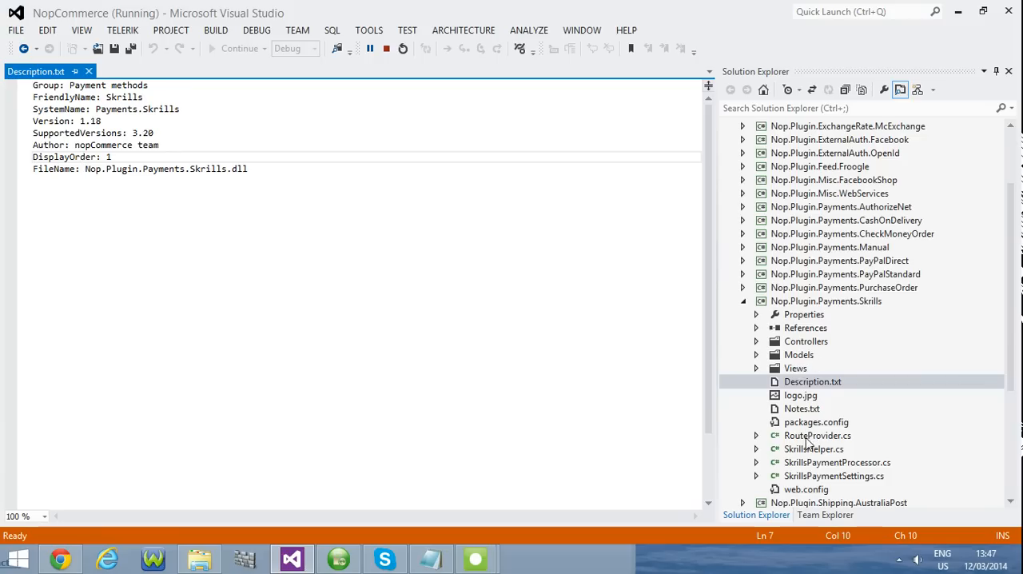
mouse_move(812, 457)
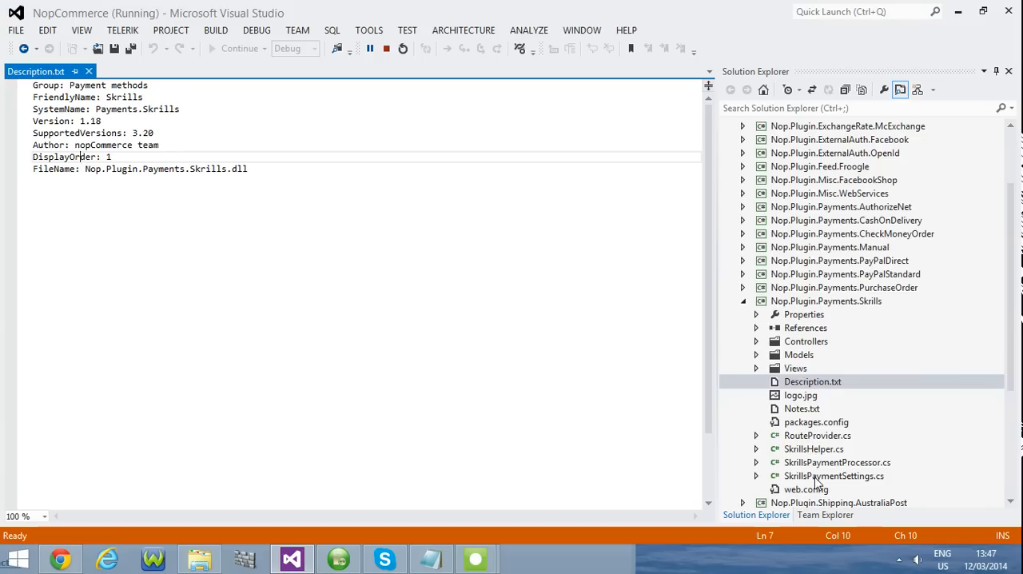
mouse_move(787, 462)
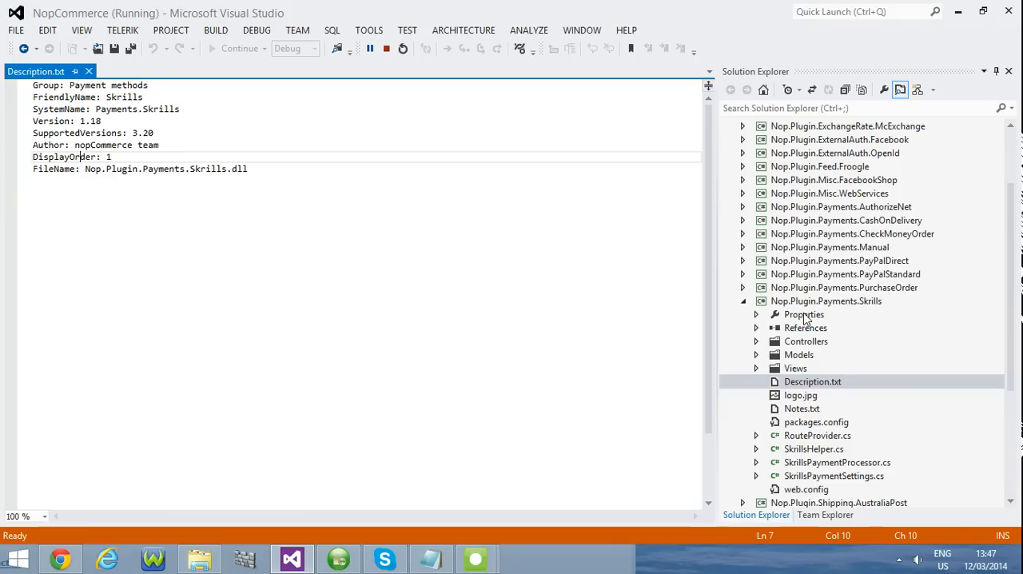
mouse_move(490, 517)
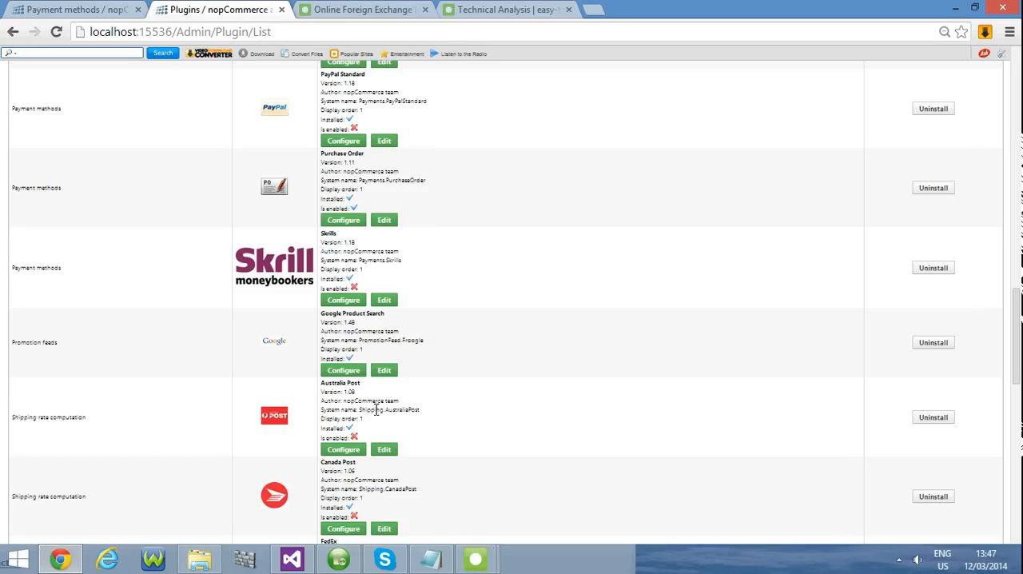
mouse_move(615, 353)
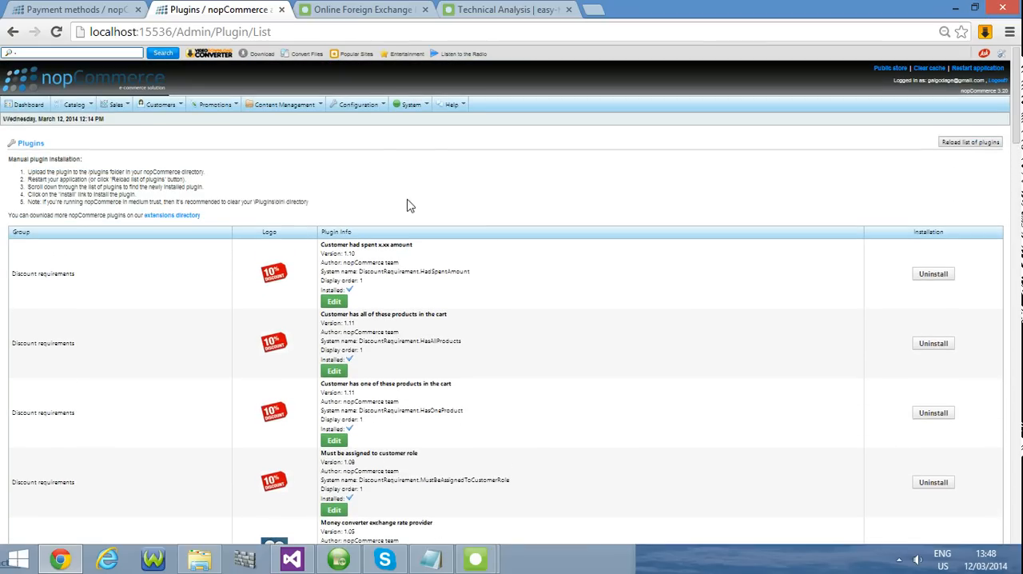
Step: Reload the admin Plugins list and scroll to the Skrills 1.18 entry
click(356, 104)
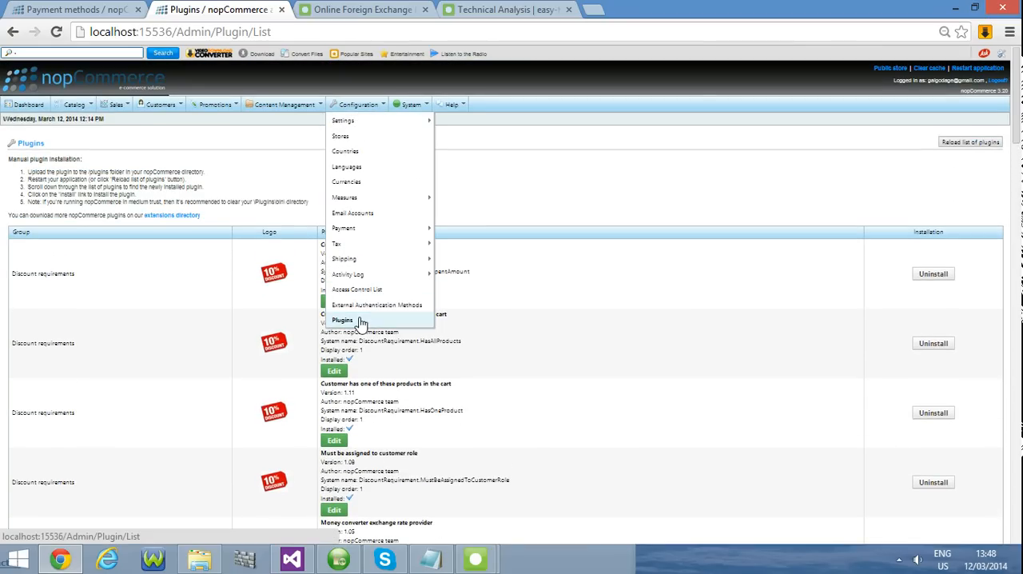
scroll(down, 3)
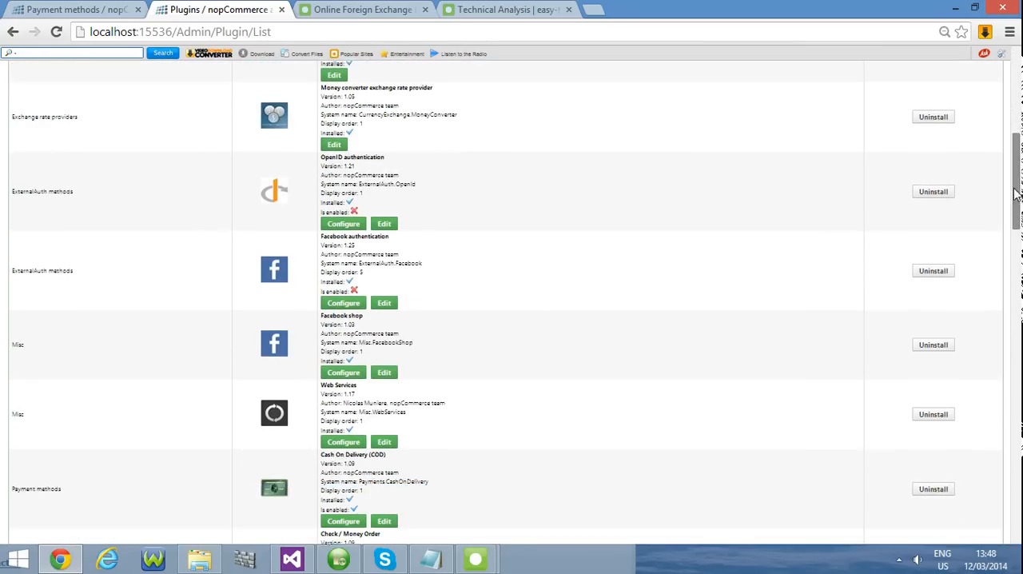
scroll(down, 3)
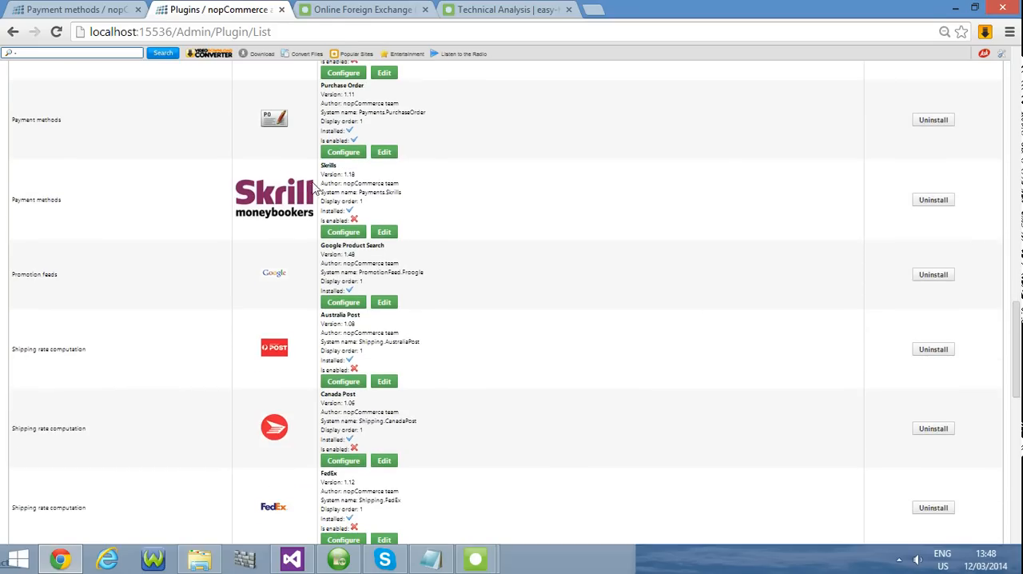
mouse_move(953, 199)
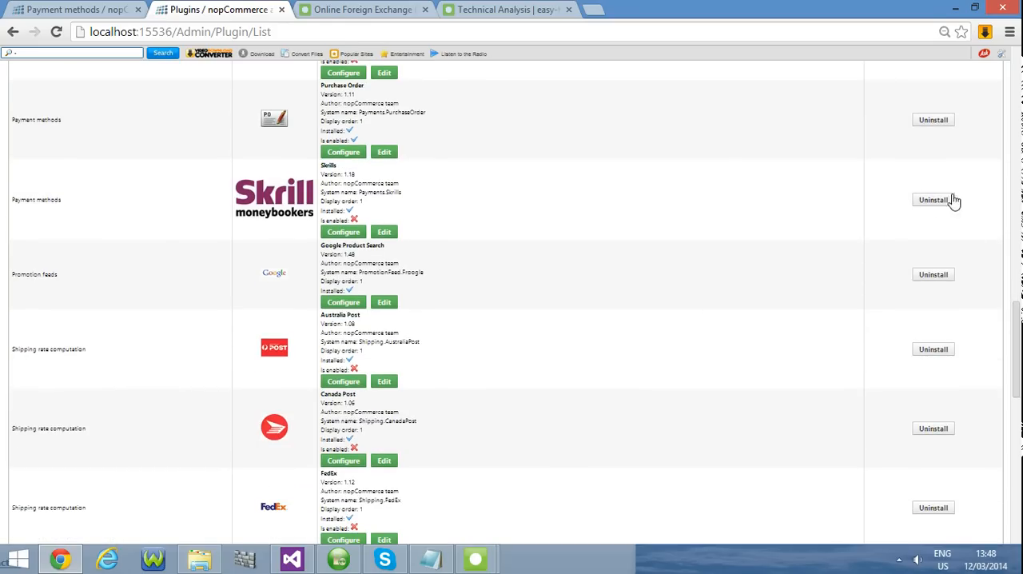
mouse_move(903, 197)
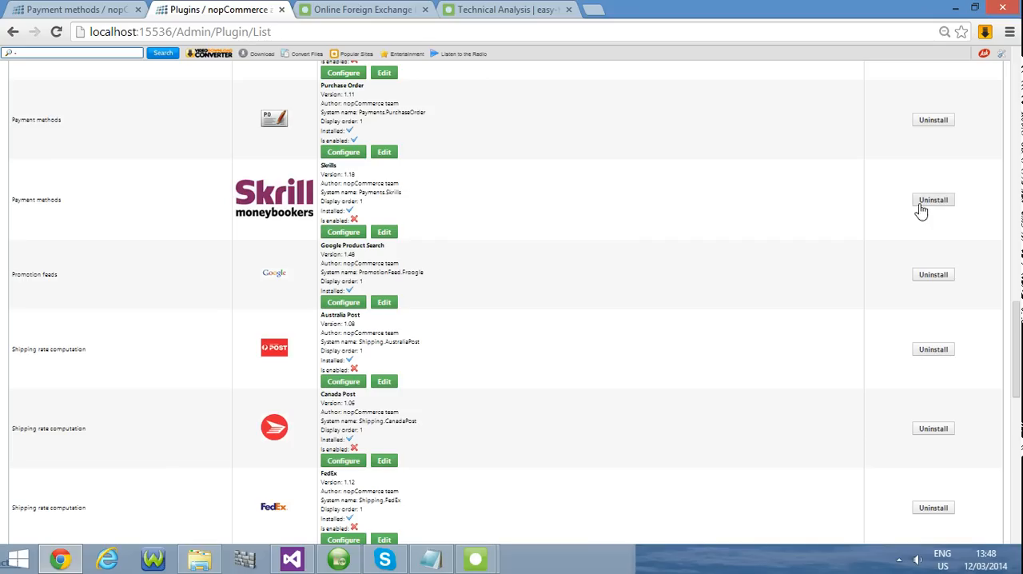
mouse_move(950, 217)
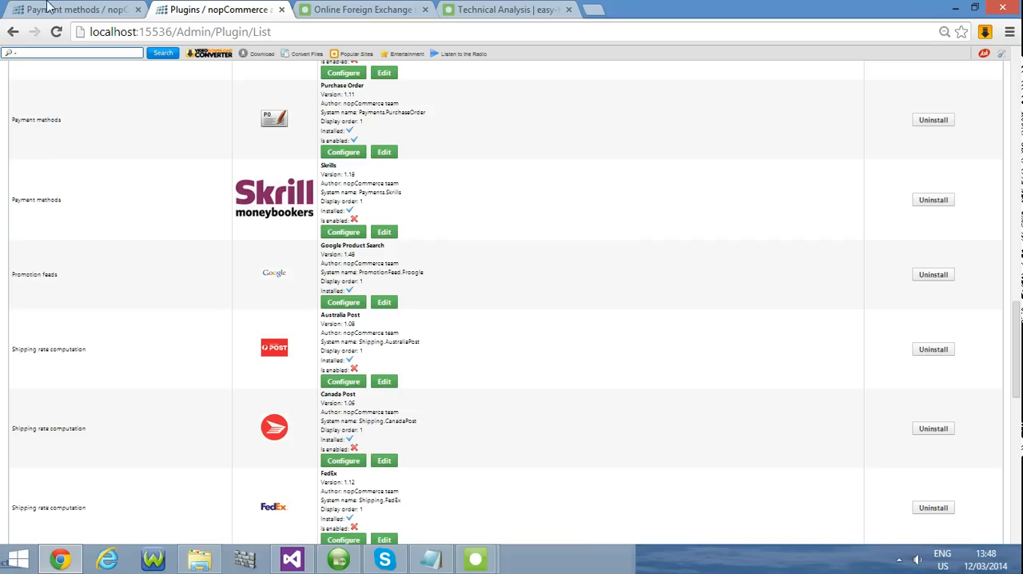
Step: Review the inactive Skrills row on Payment Methods, then bring up the Notepad note
click(72, 9)
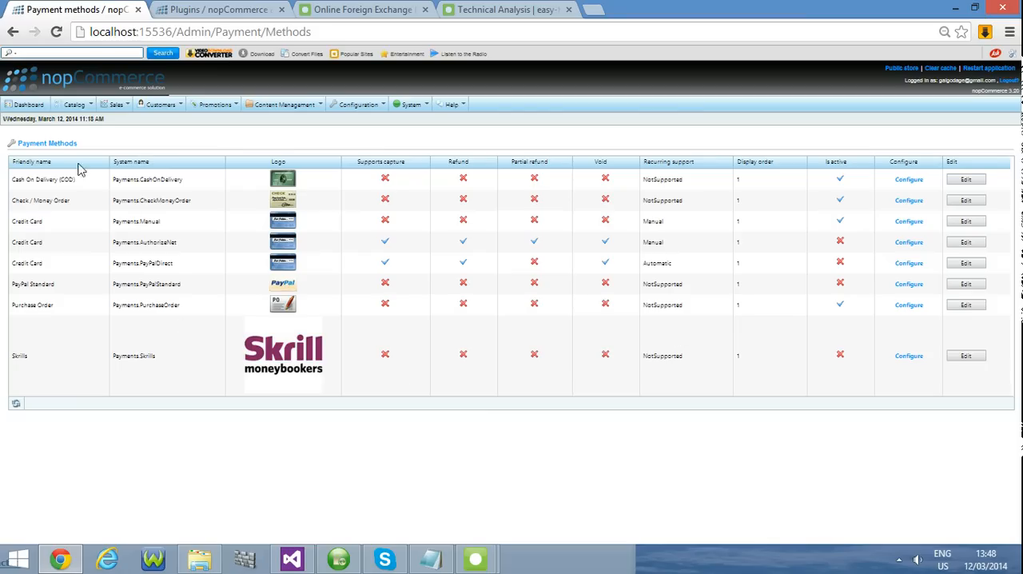
click(358, 104)
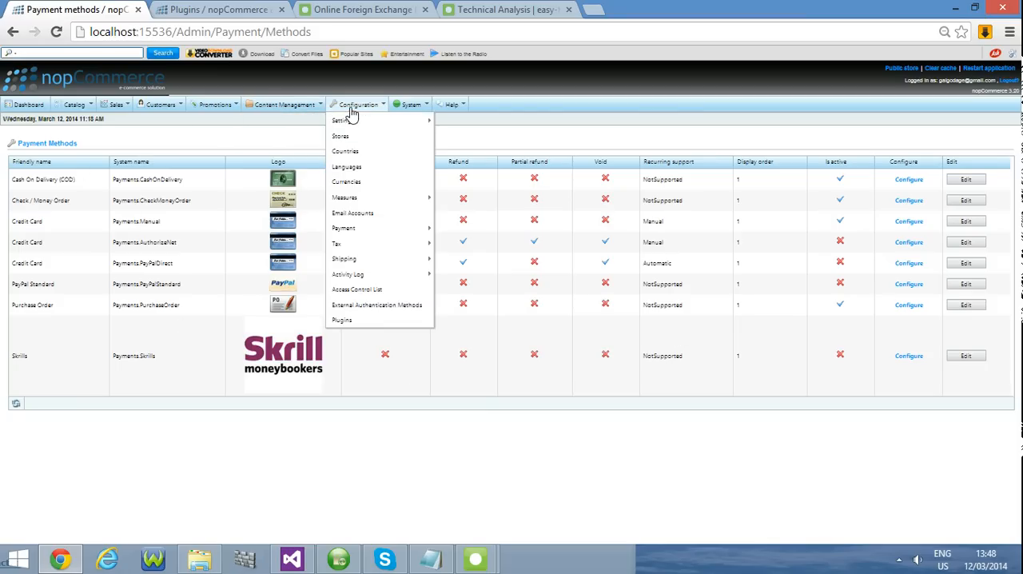
mouse_move(344, 227)
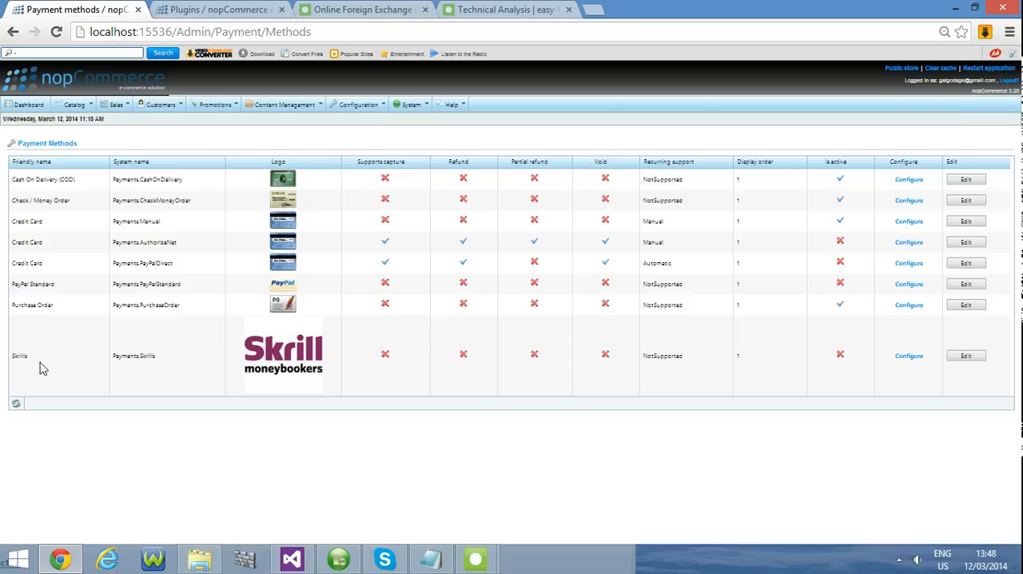
mouse_move(278, 367)
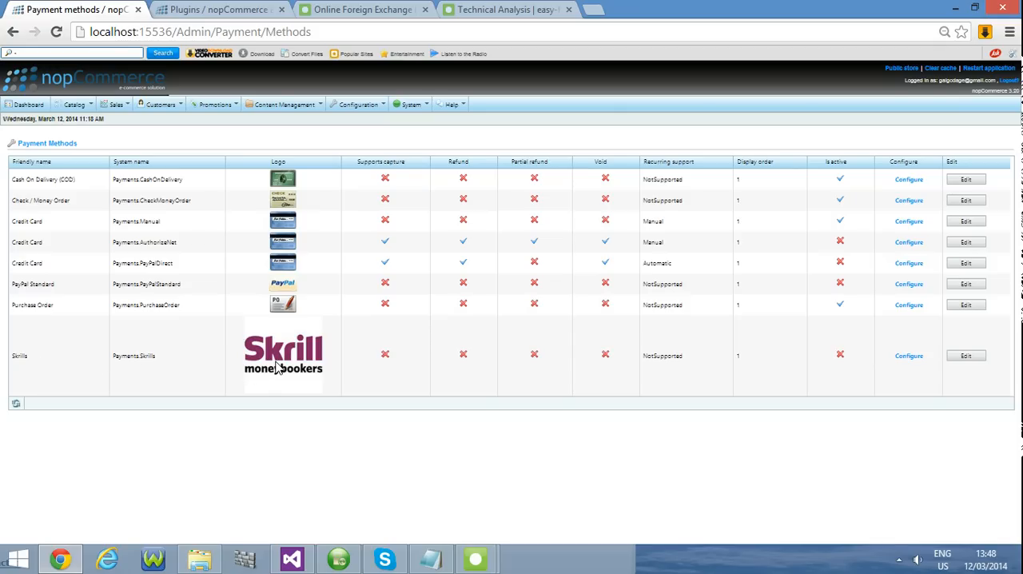
mouse_move(278, 366)
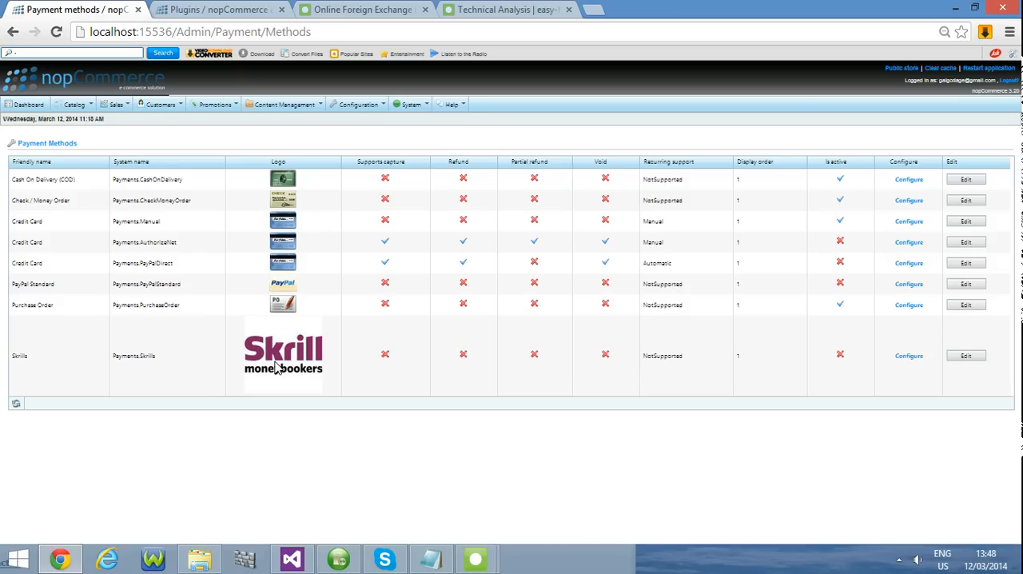
mouse_move(277, 370)
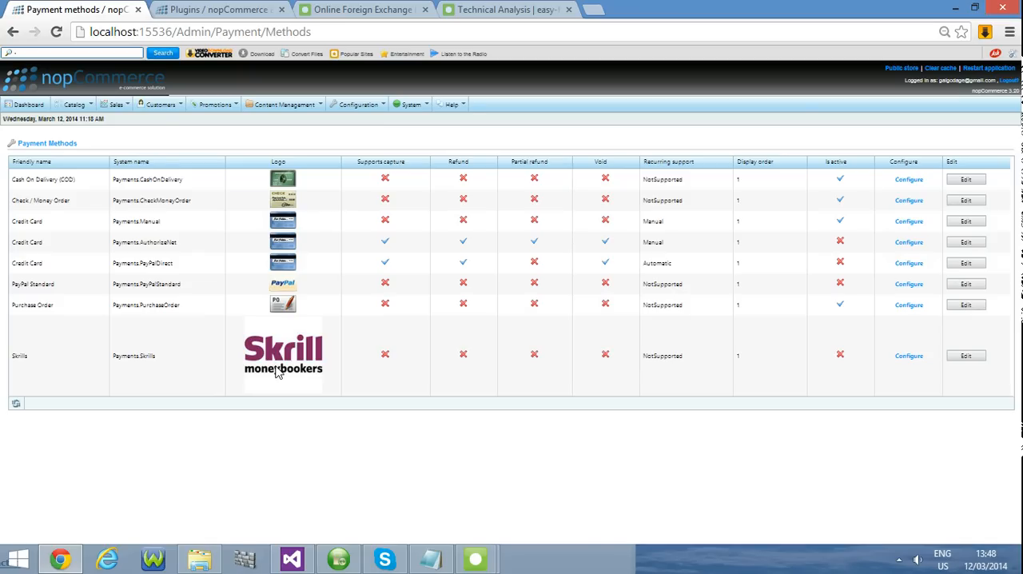
mouse_move(426, 527)
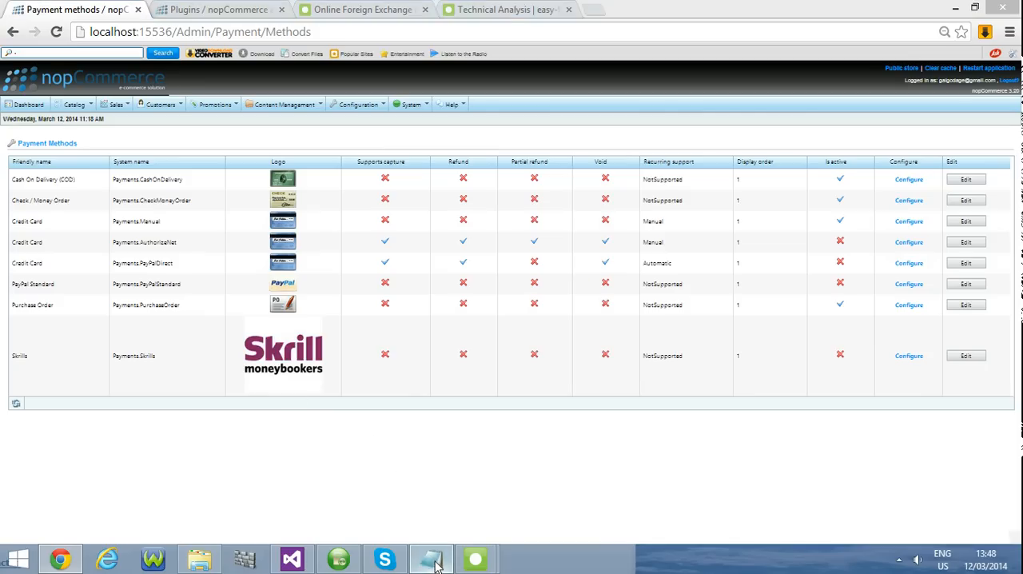
click(430, 557)
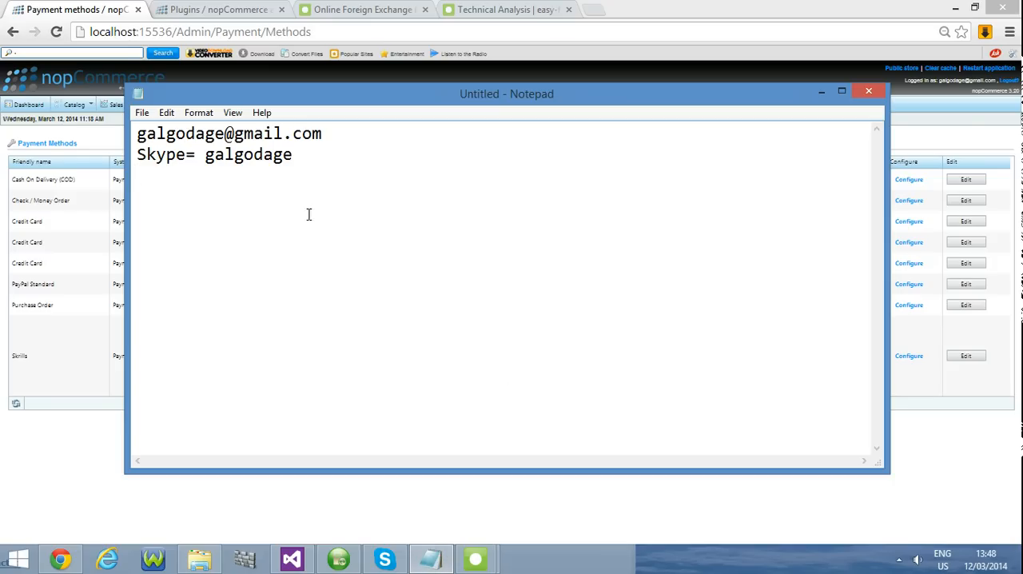